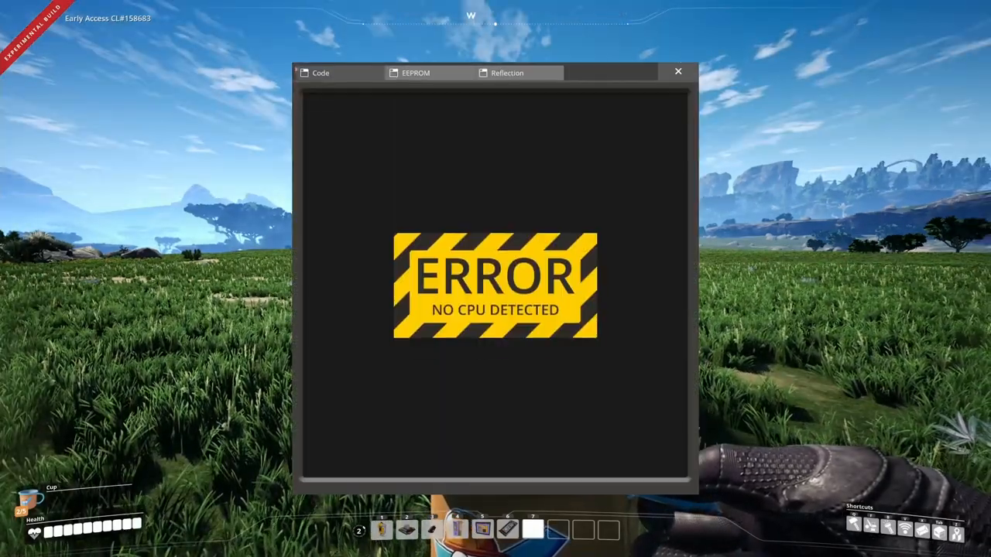
# Switch the computer case to the drive view with the floppy loaded, then close it.
pyautogui.click(321, 72)
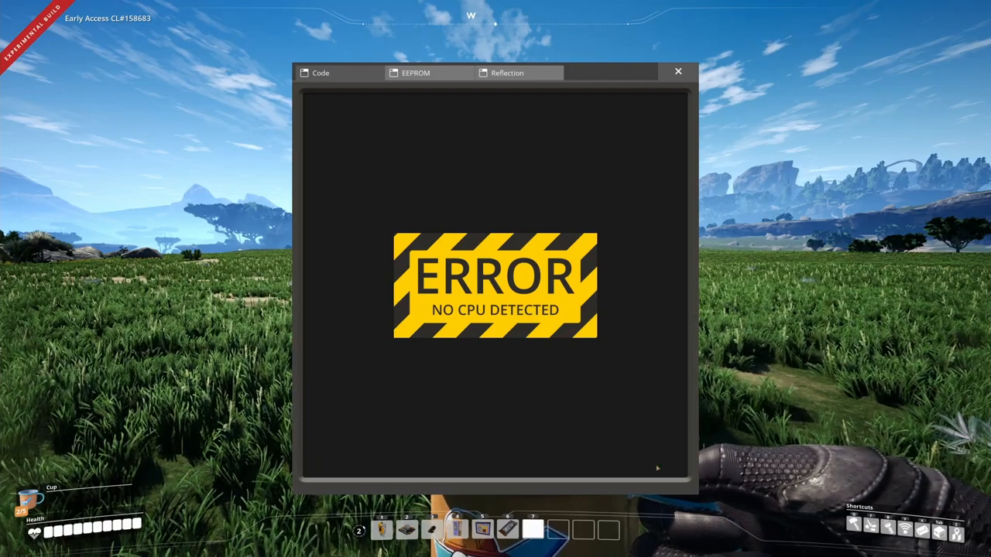
pyautogui.moveTo(319, 97)
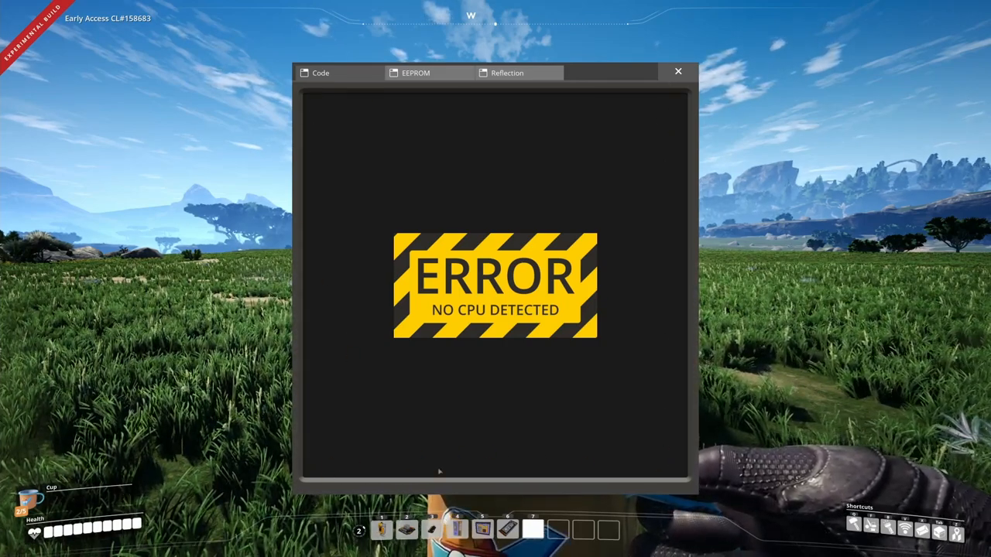
pyautogui.moveTo(488, 118)
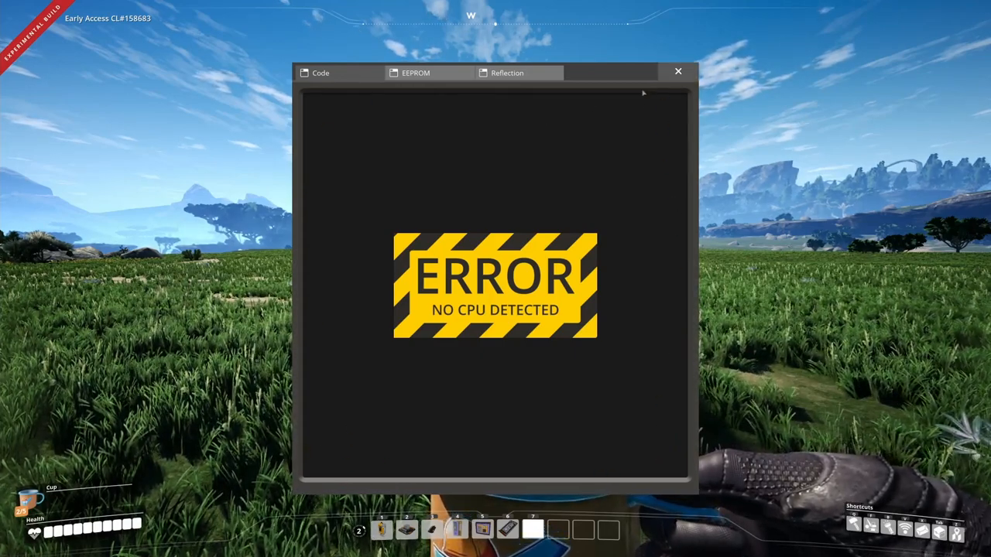
pyautogui.moveTo(449, 86)
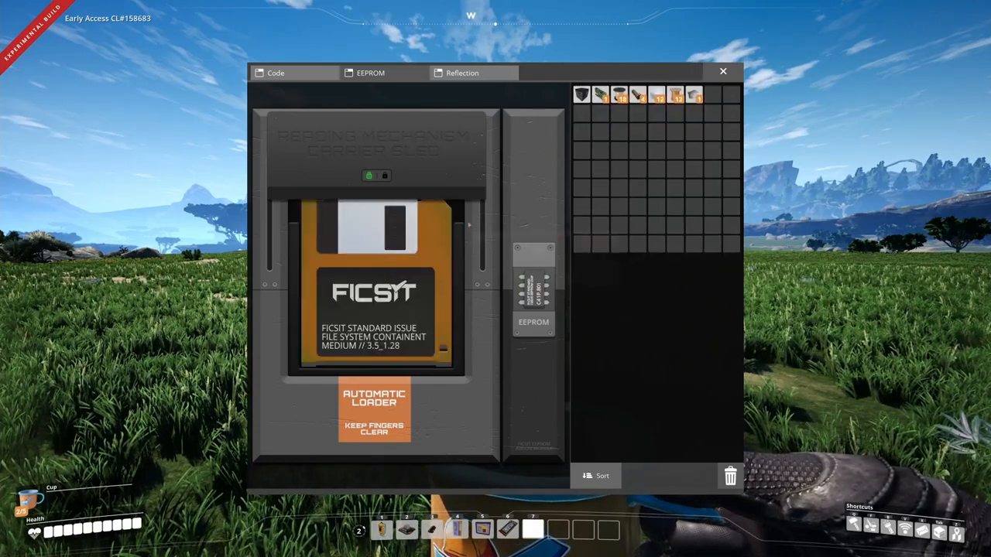
pyautogui.moveTo(354, 292)
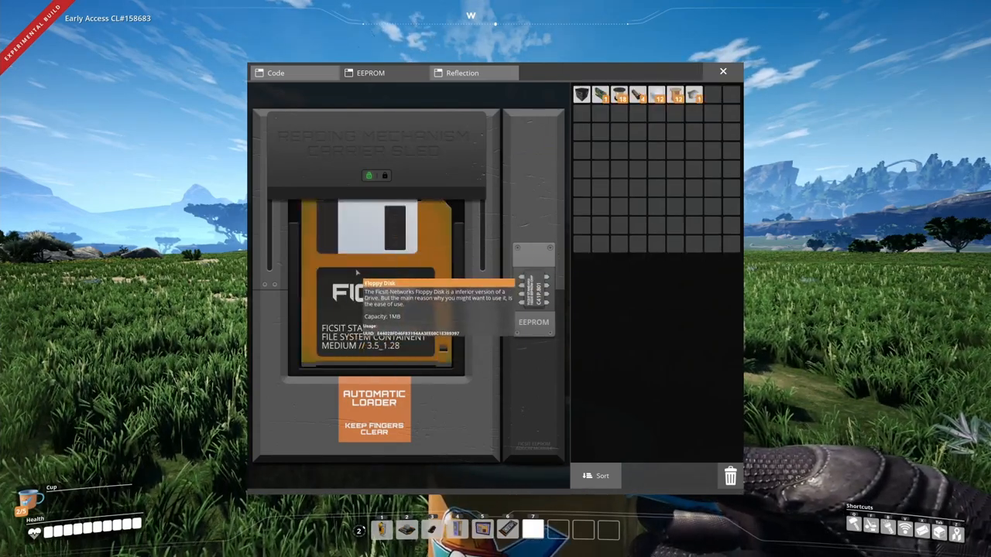
pyautogui.press('Escape')
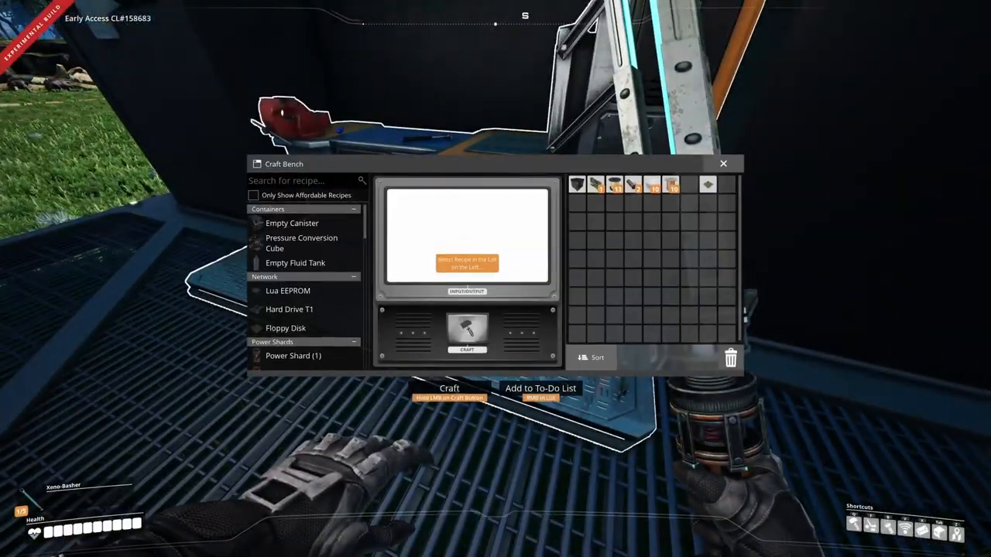
# Search recipes for 'flo' and 'eep', browse Computer Case class details, then close them.
pyautogui.write('fl')
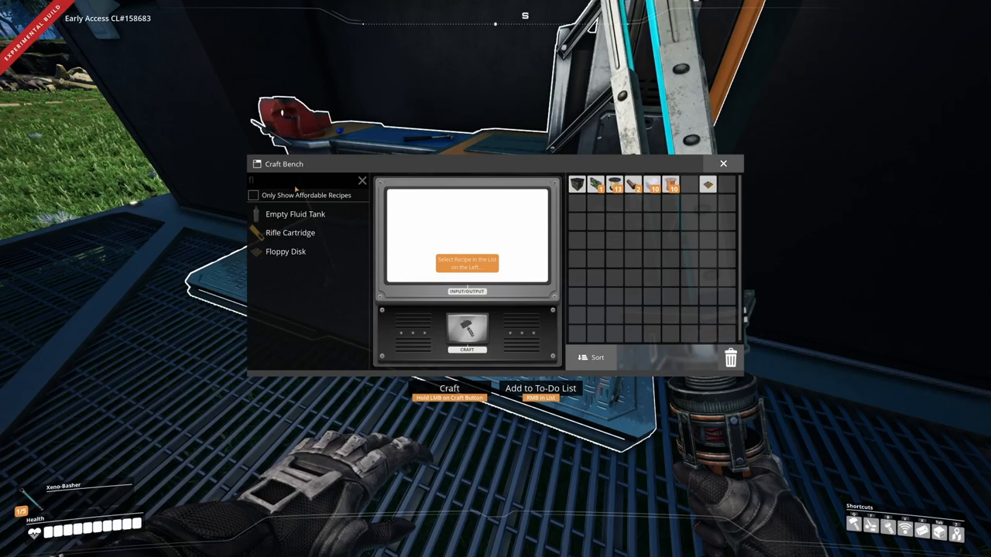
pyautogui.write('flo')
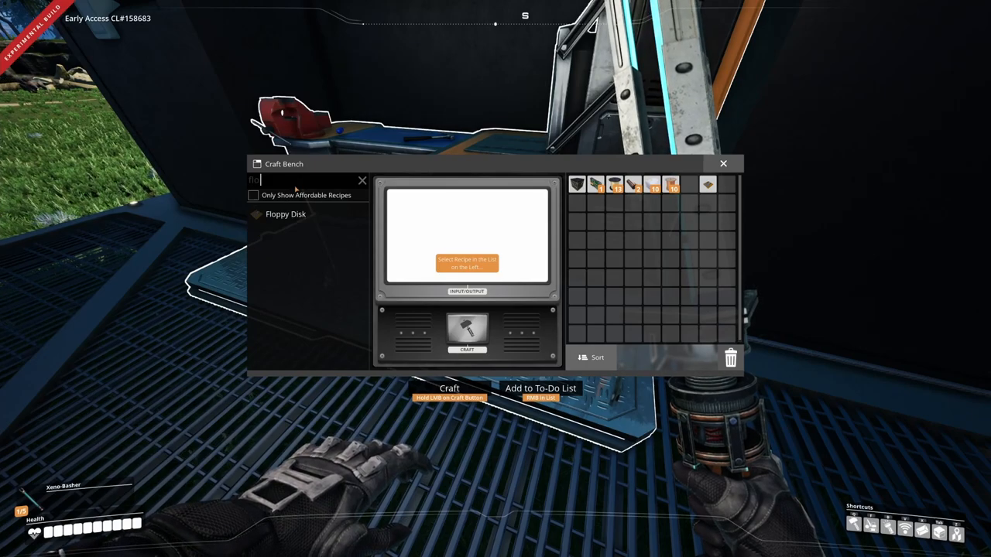
pyautogui.write('eep')
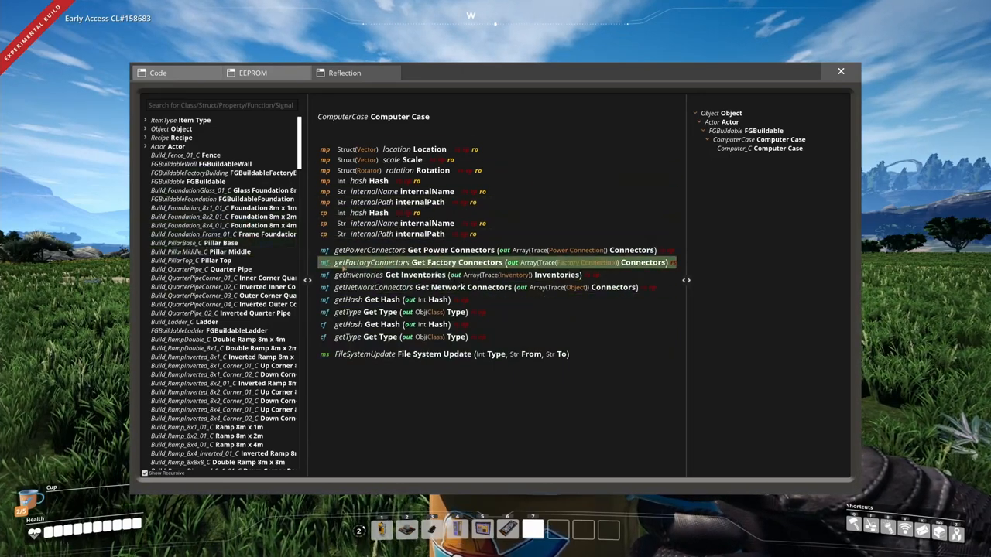
pyautogui.click(840, 71)
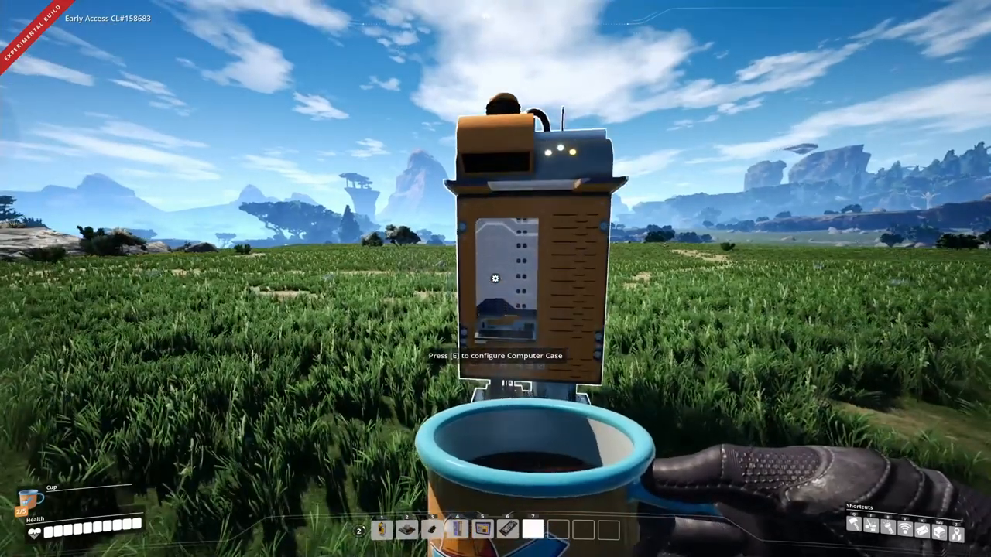
# Install CPU T1 (Lua) from Network > Computer into the computer case.
pyautogui.press('e')
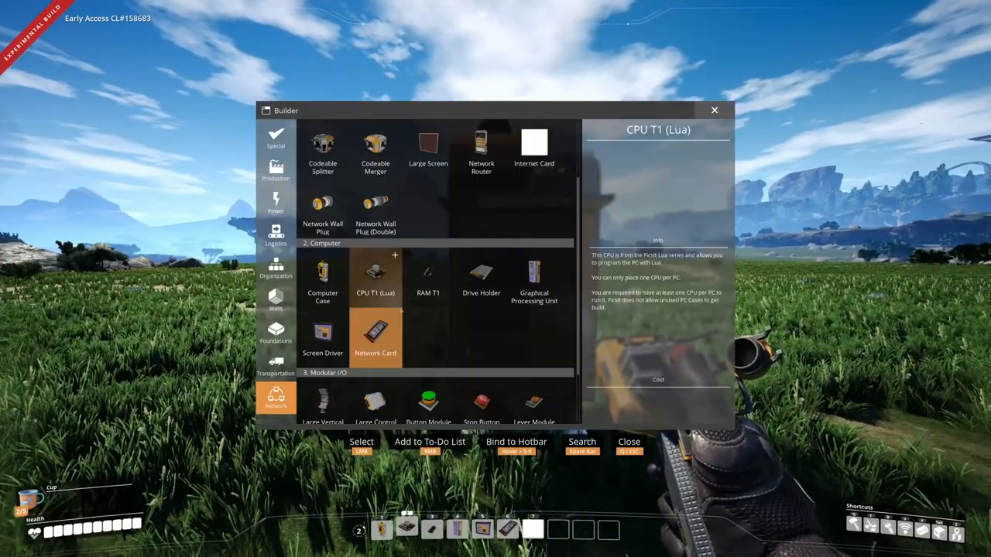
pyautogui.click(375, 277)
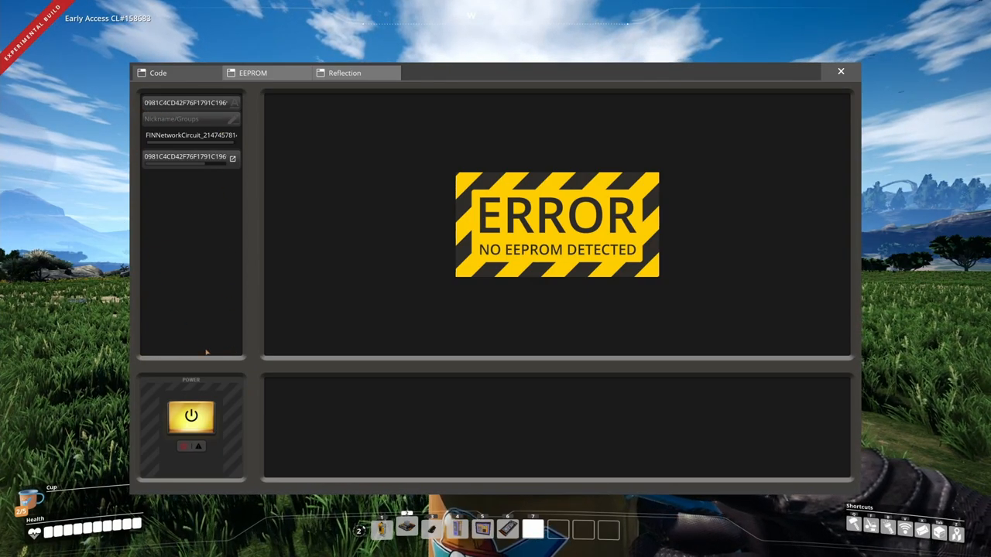
pyautogui.moveTo(164, 390)
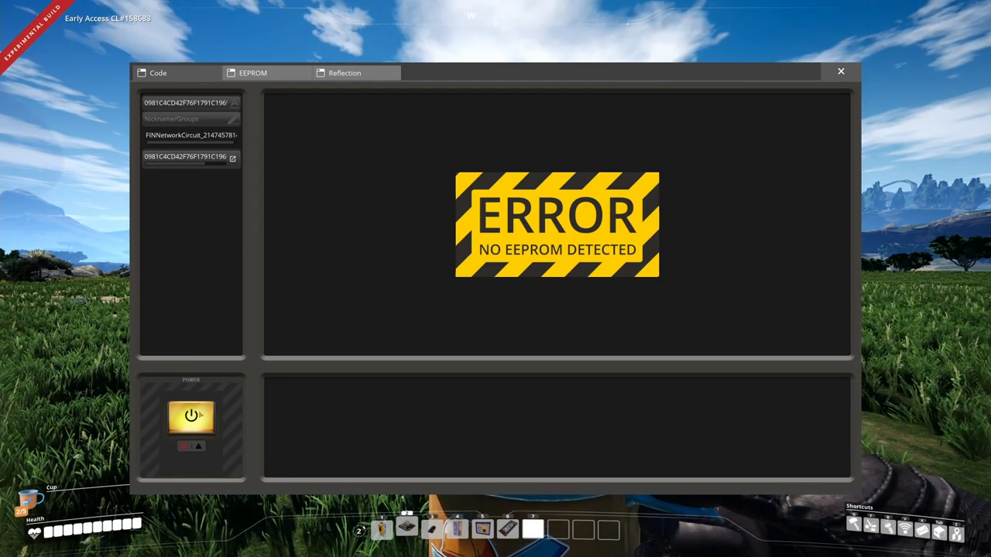
# Power on the computer and insert an EEPROM to get an empty code editor.
pyautogui.click(190, 419)
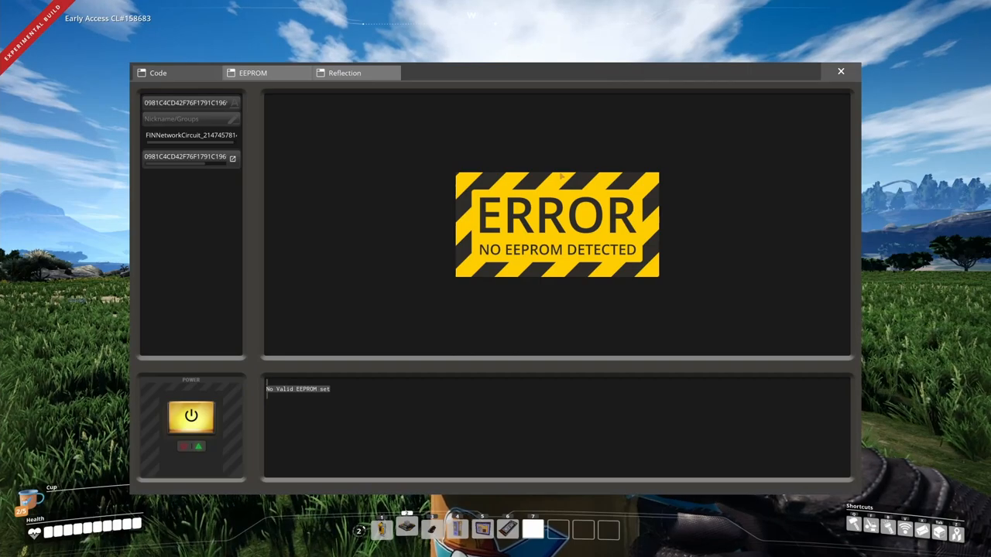
pyautogui.moveTo(574, 352)
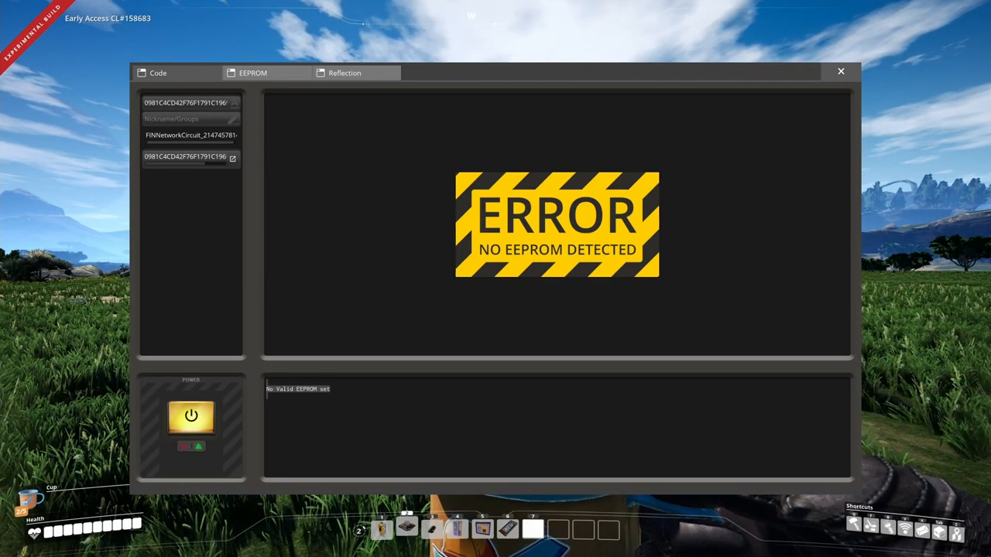
pyautogui.click(260, 72)
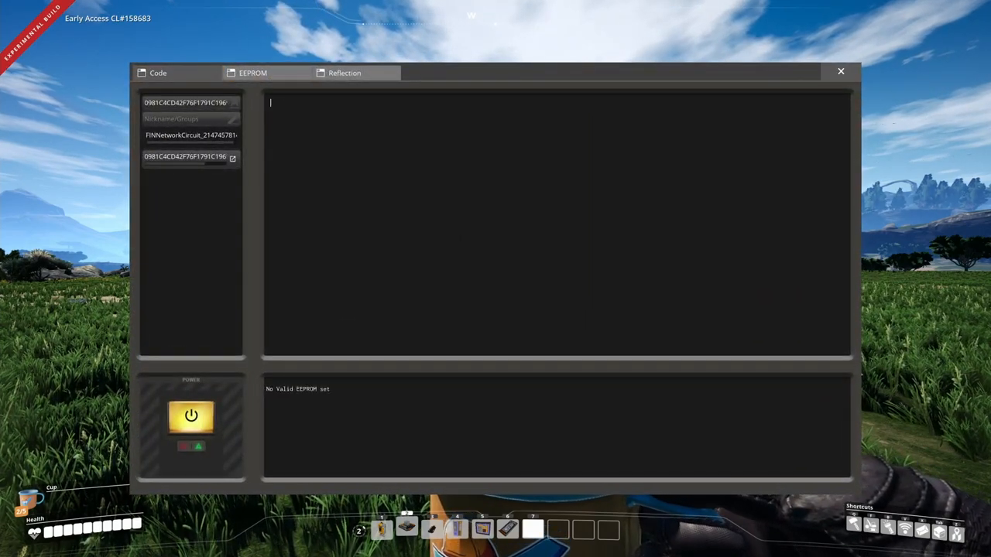
# Write the 'while true do print("test") end' loop, reboot to run it, and close.
pyautogui.write('while true do')
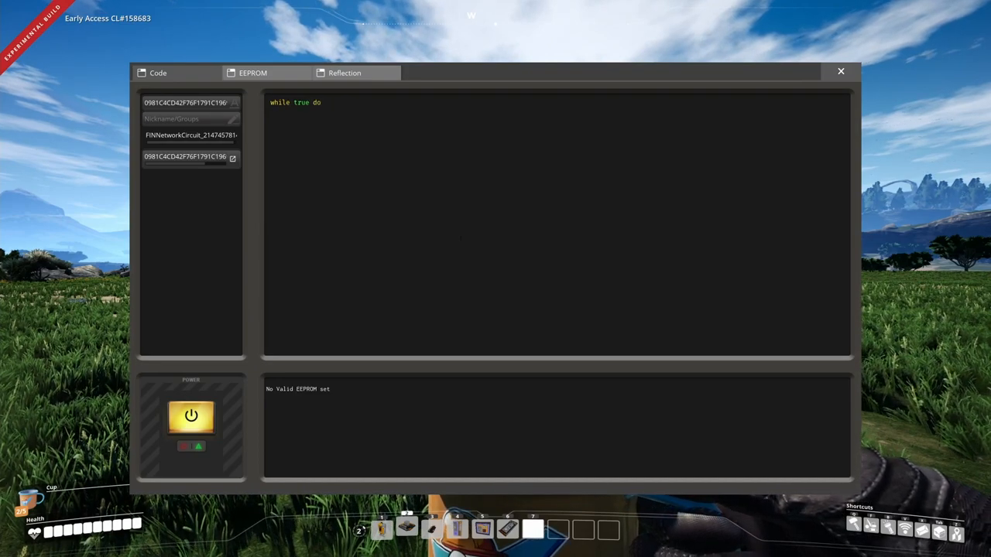
pyautogui.write('print("test')
pyautogui.write('end')
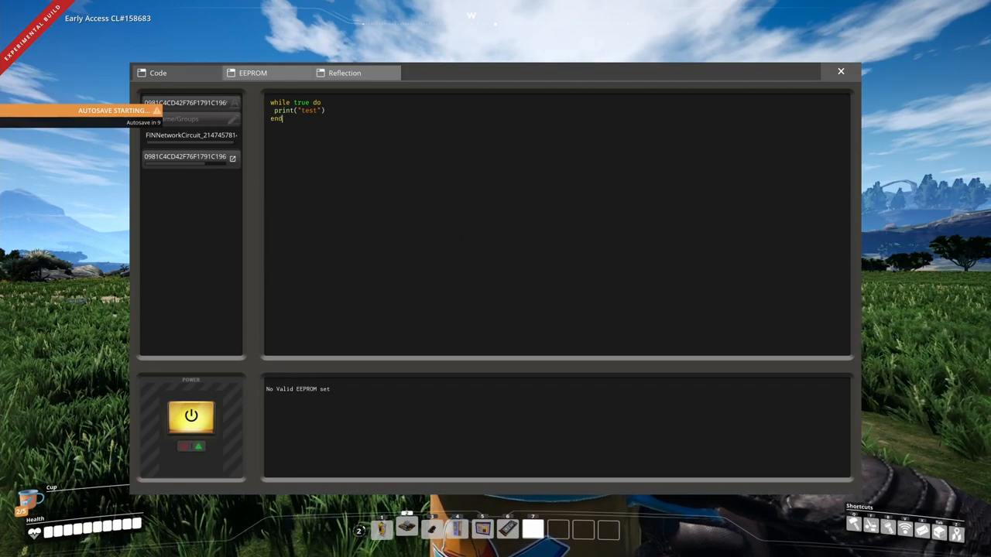
pyautogui.click(191, 416)
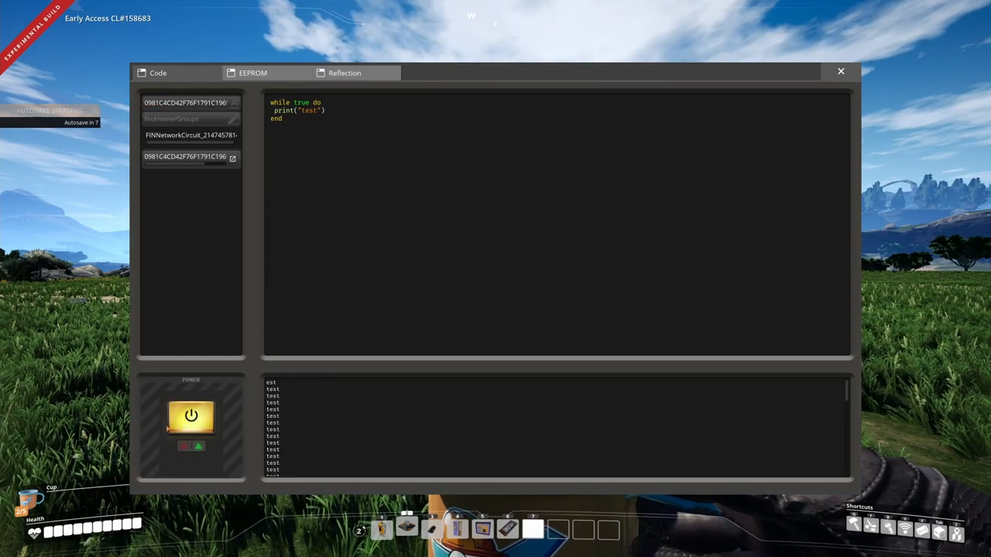
pyautogui.click(841, 72)
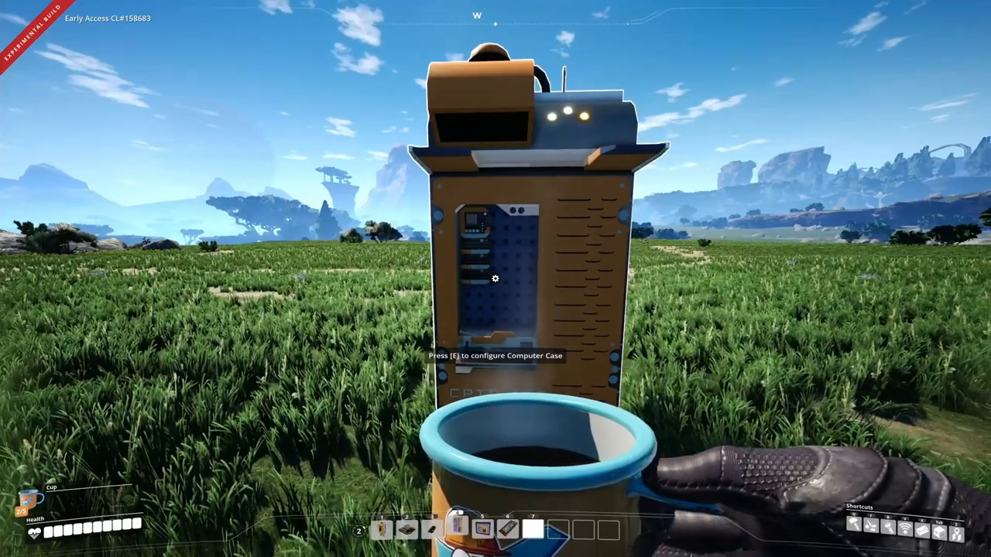
# Reopen the computer case, view the blank Screen tab, then close the window.
pyautogui.press('e')
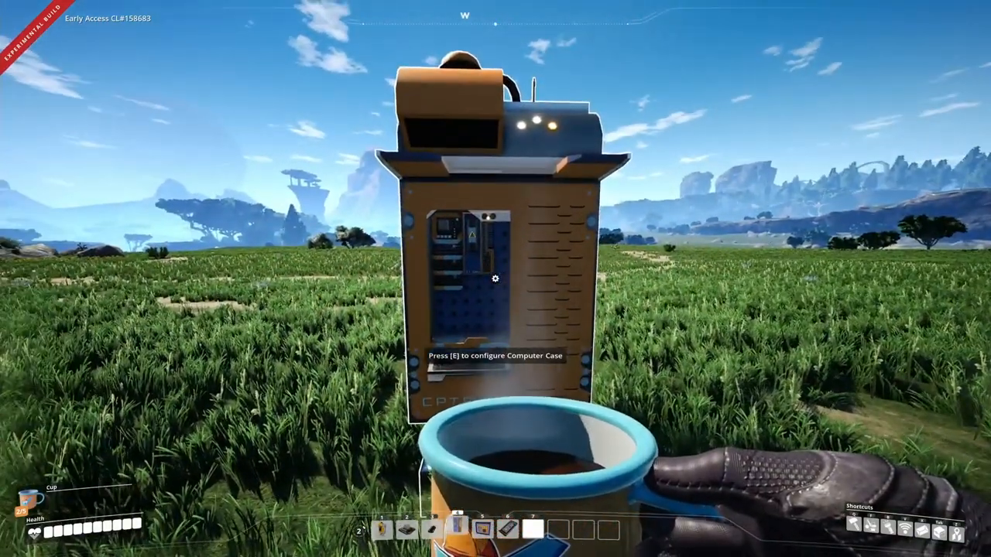
pyautogui.press('e')
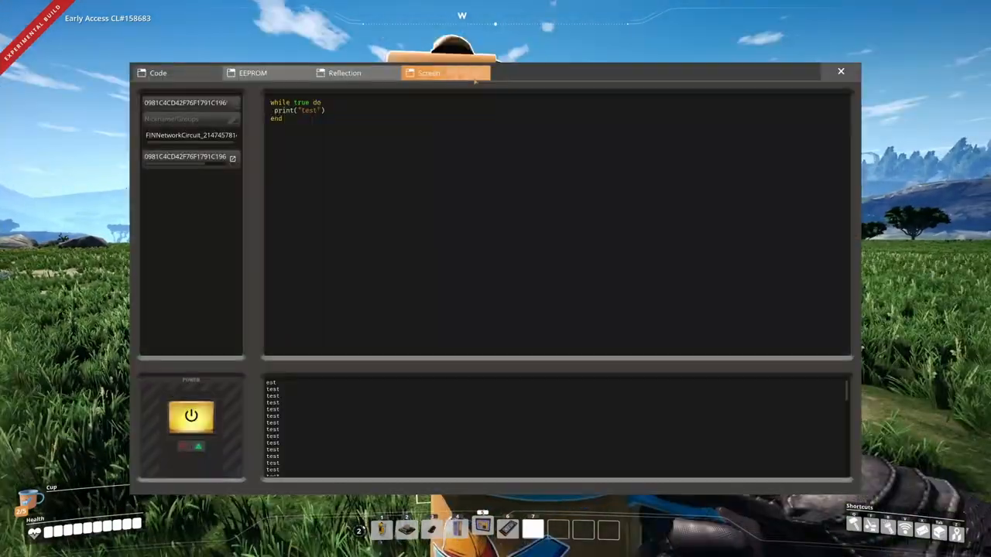
pyautogui.click(433, 72)
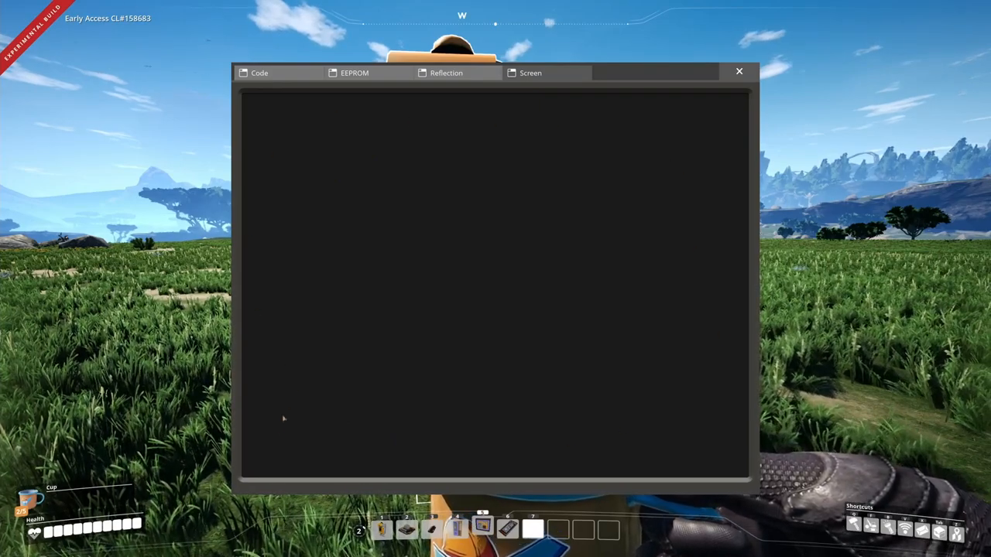
pyautogui.click(738, 72)
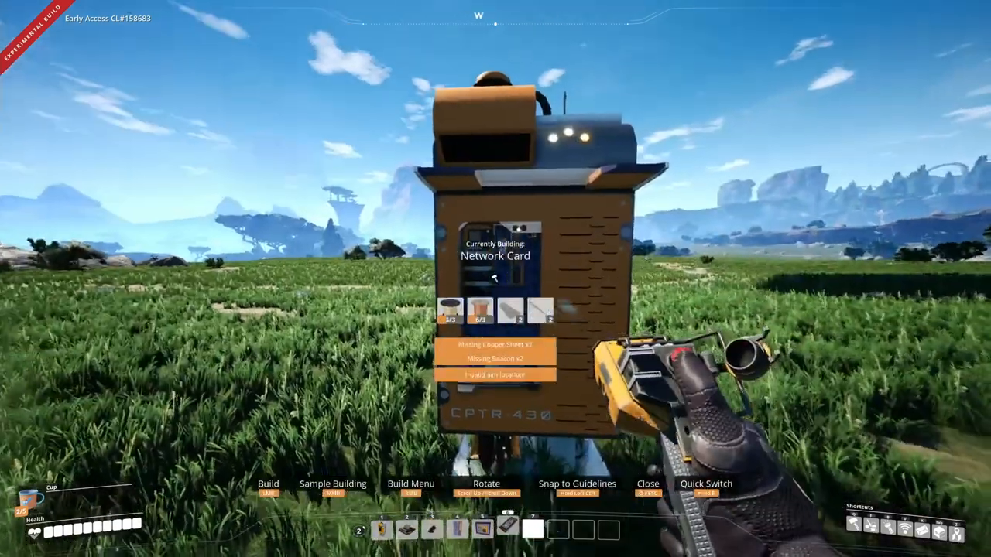